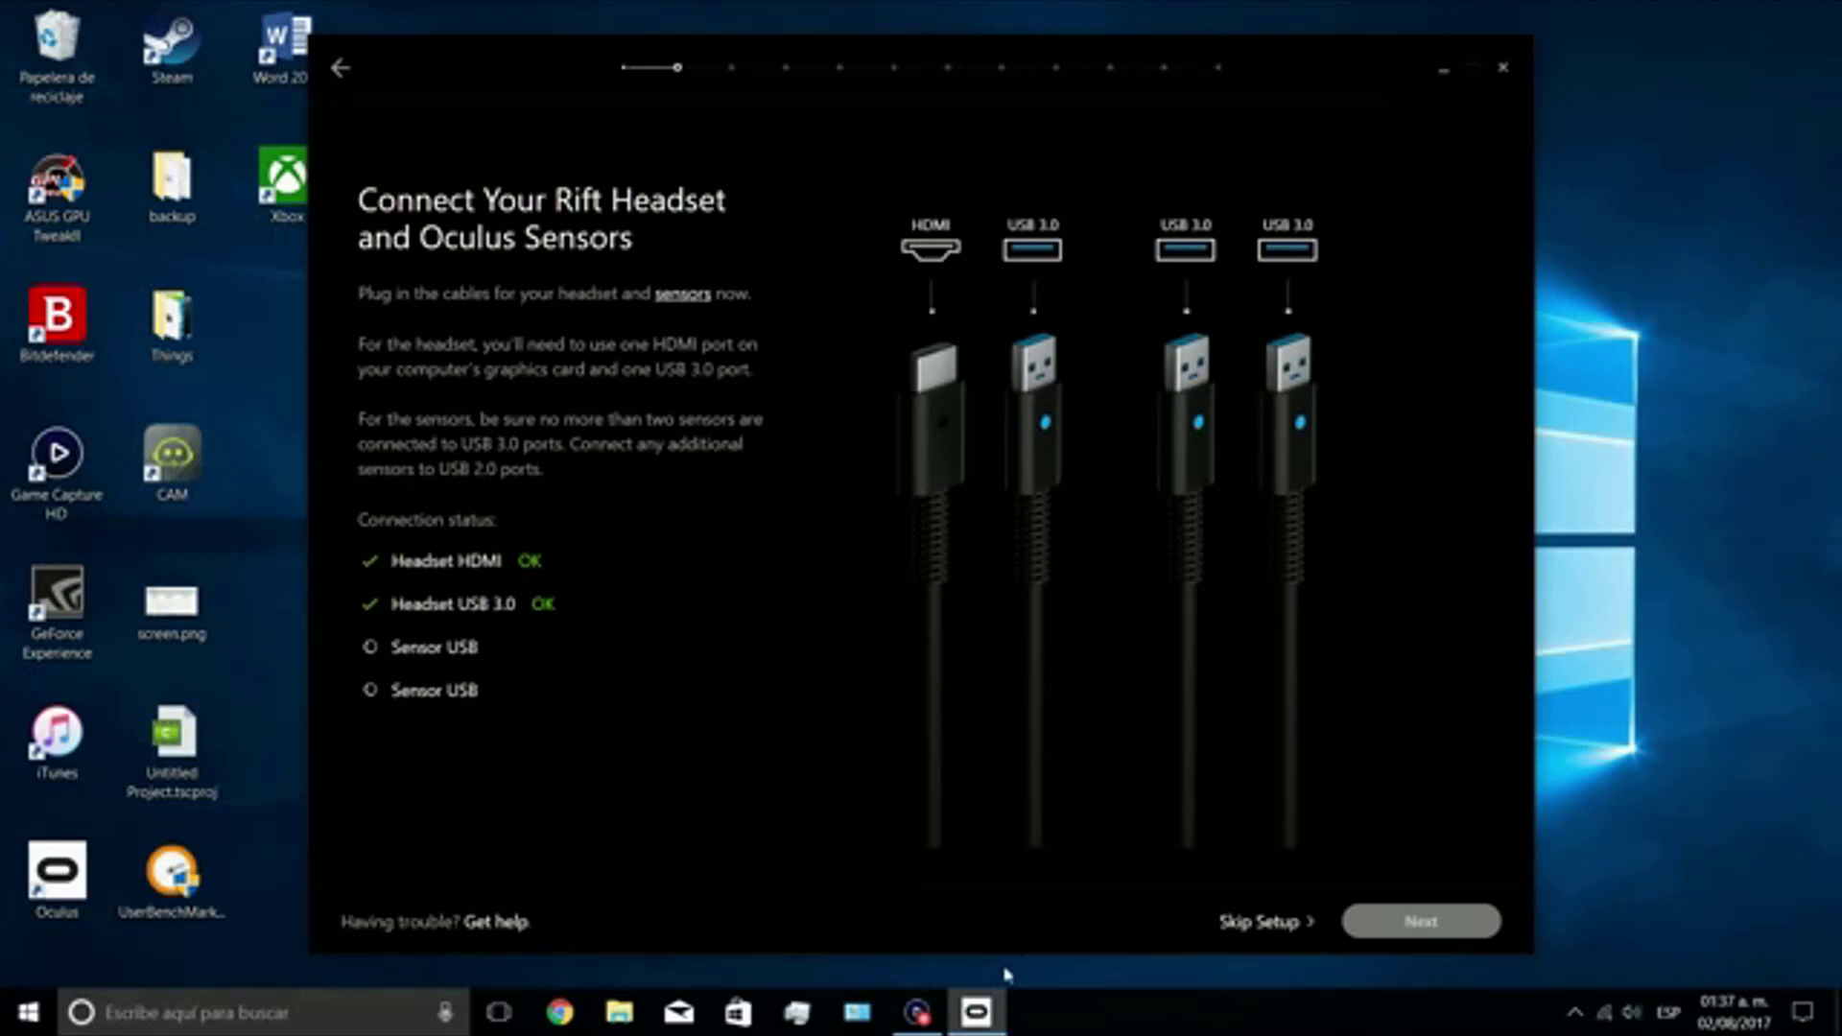
{"action": "mouse_move", "coordinate": [330, 787]}
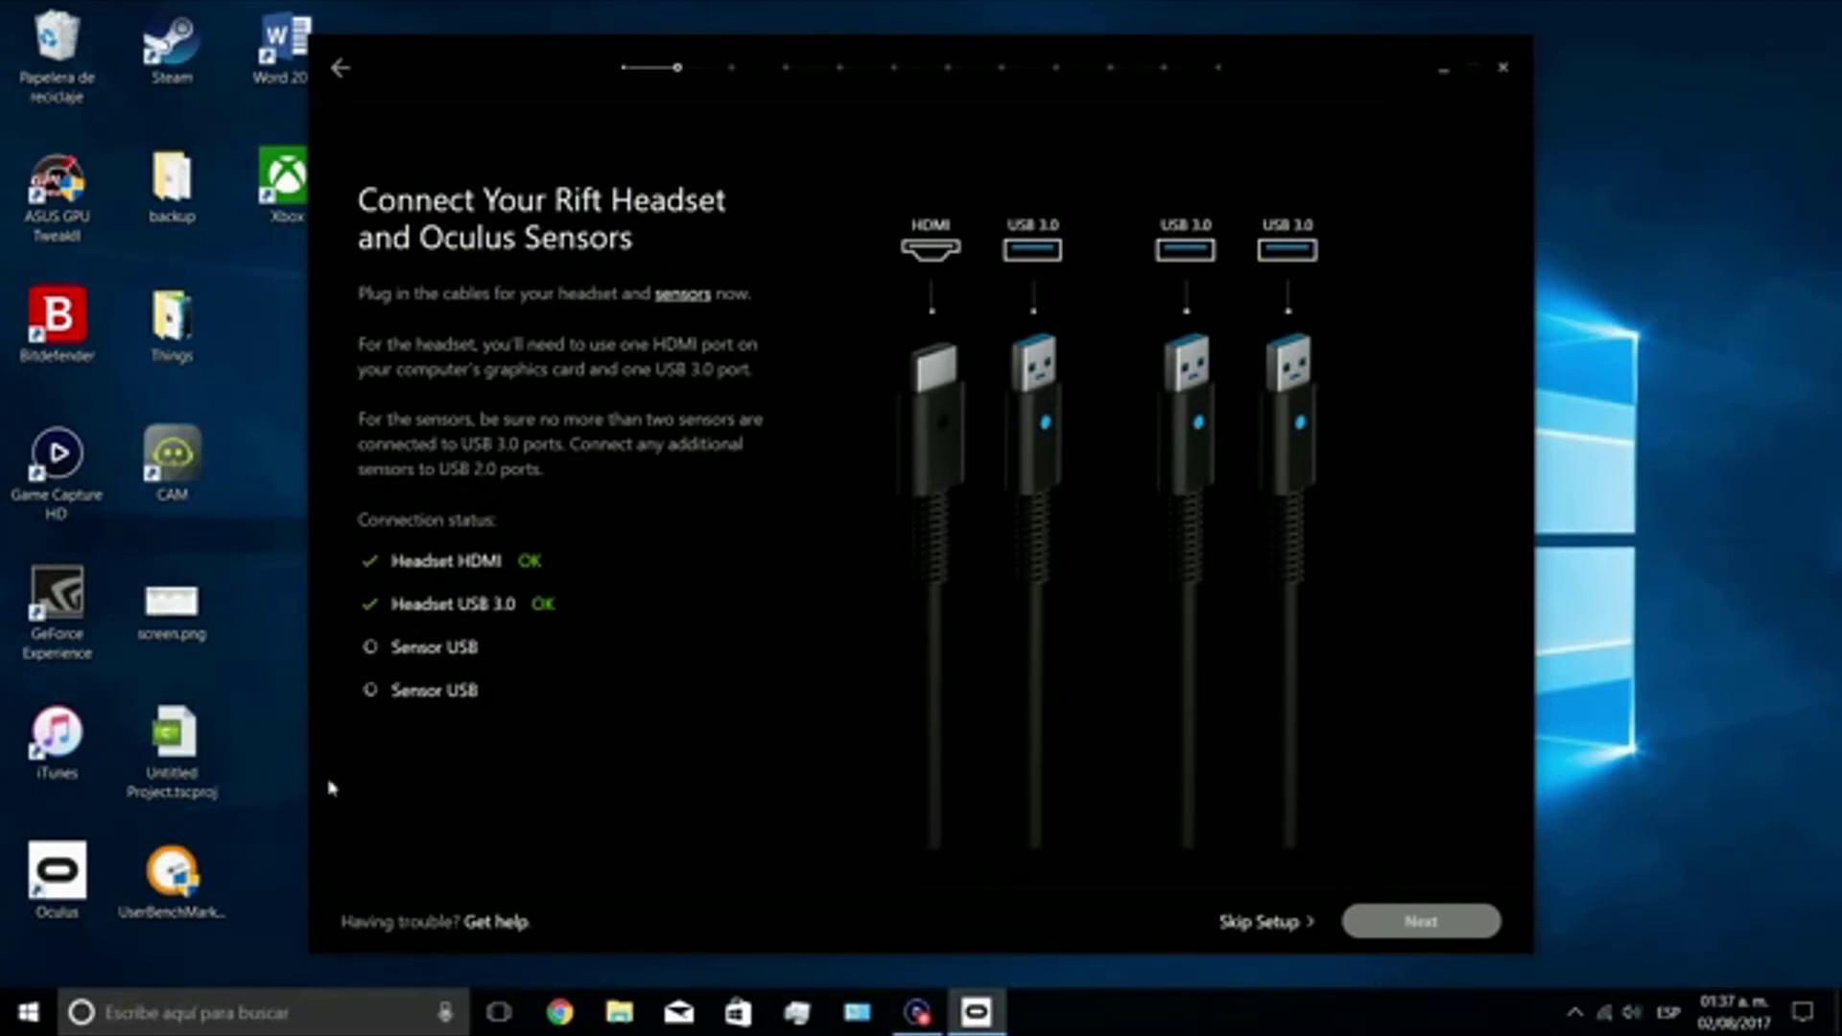
{"action": "mouse_move", "coordinate": [397, 700]}
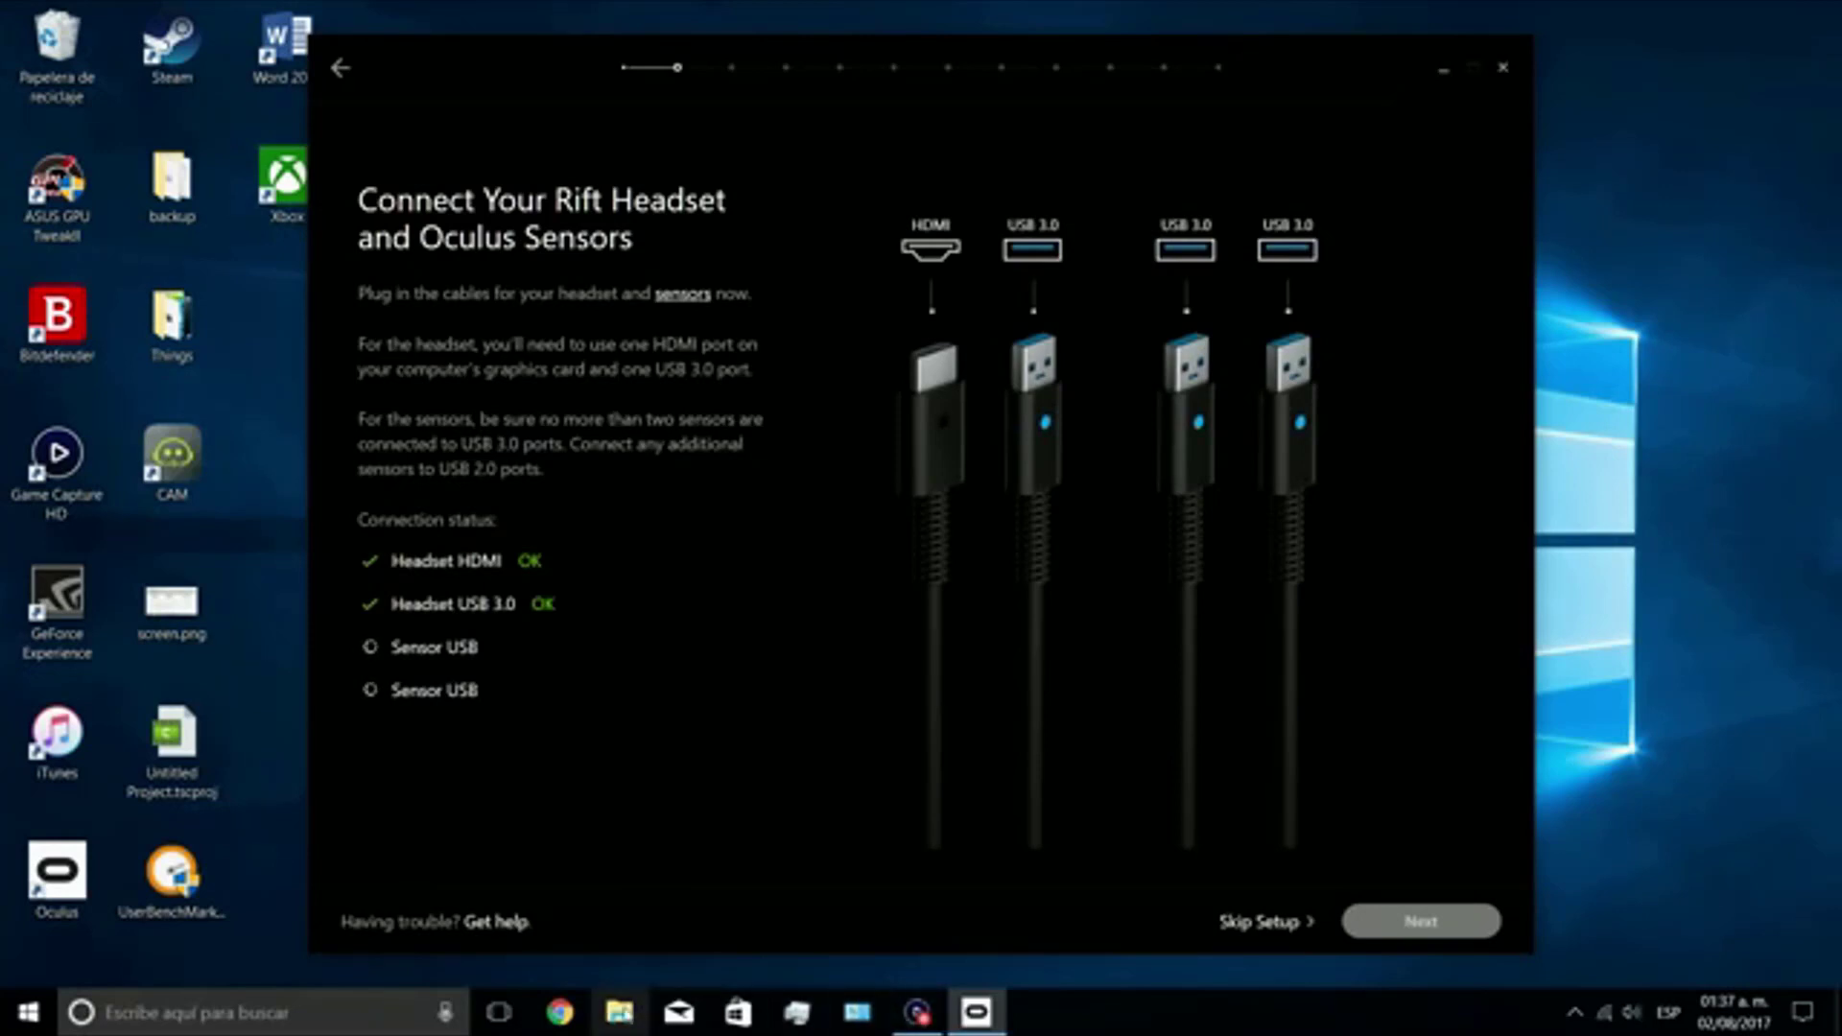
- Browse in File Explorer from drive C: through the user folder to AppData\Local\Temp\Oculus
{"action": "left_click", "coordinate": [619, 1011]}
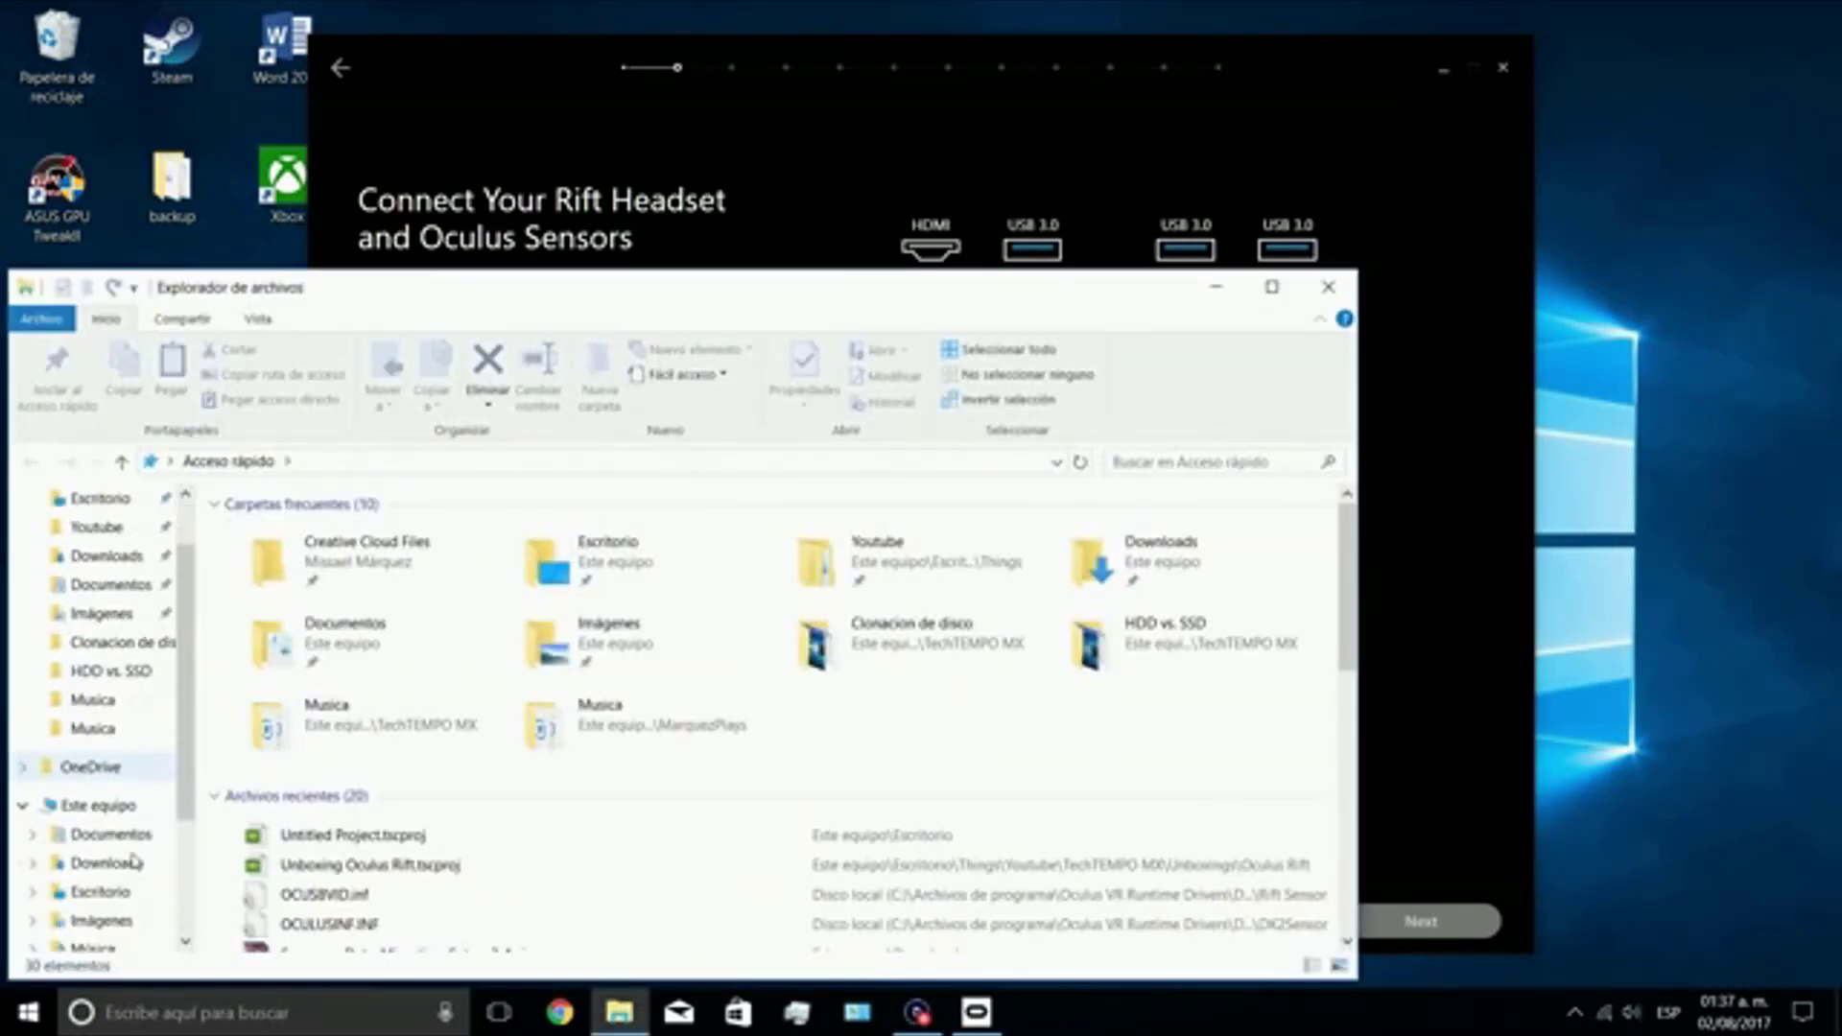
{"action": "left_click", "coordinate": [105, 920]}
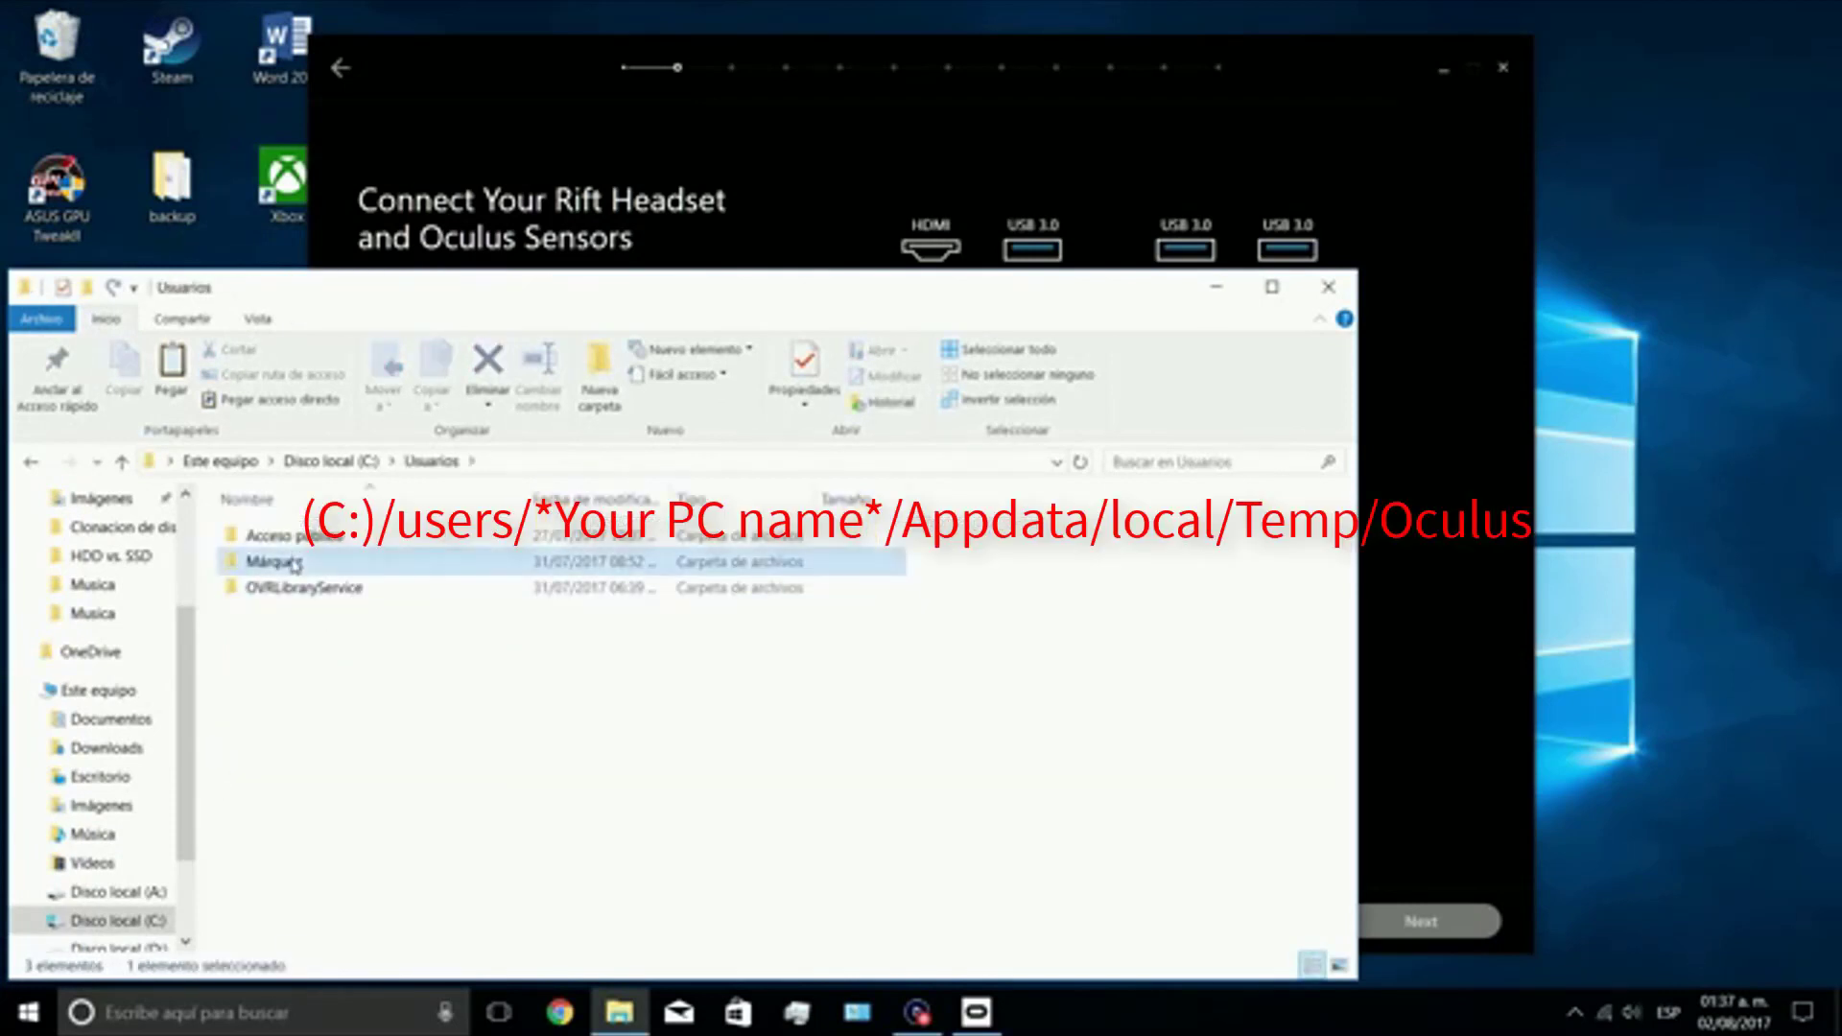
{"action": "double_click", "coordinate": [273, 561]}
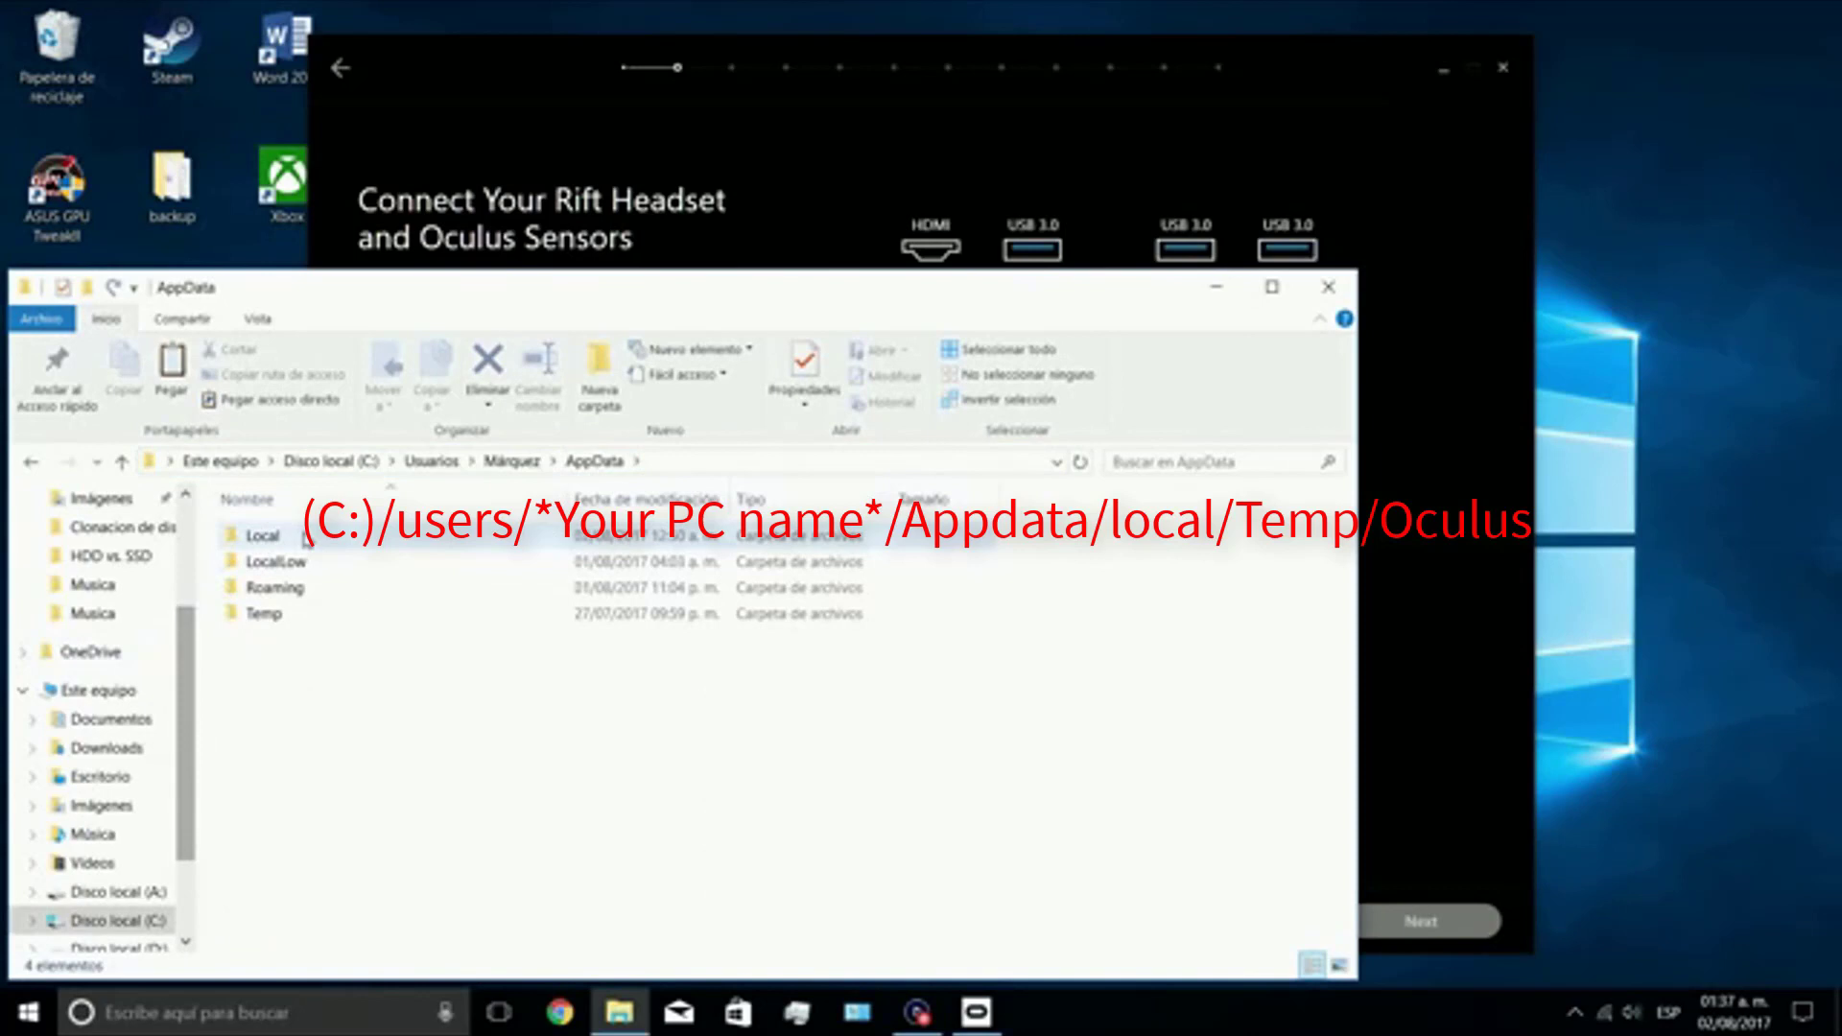
{"action": "double_click", "coordinate": [263, 533]}
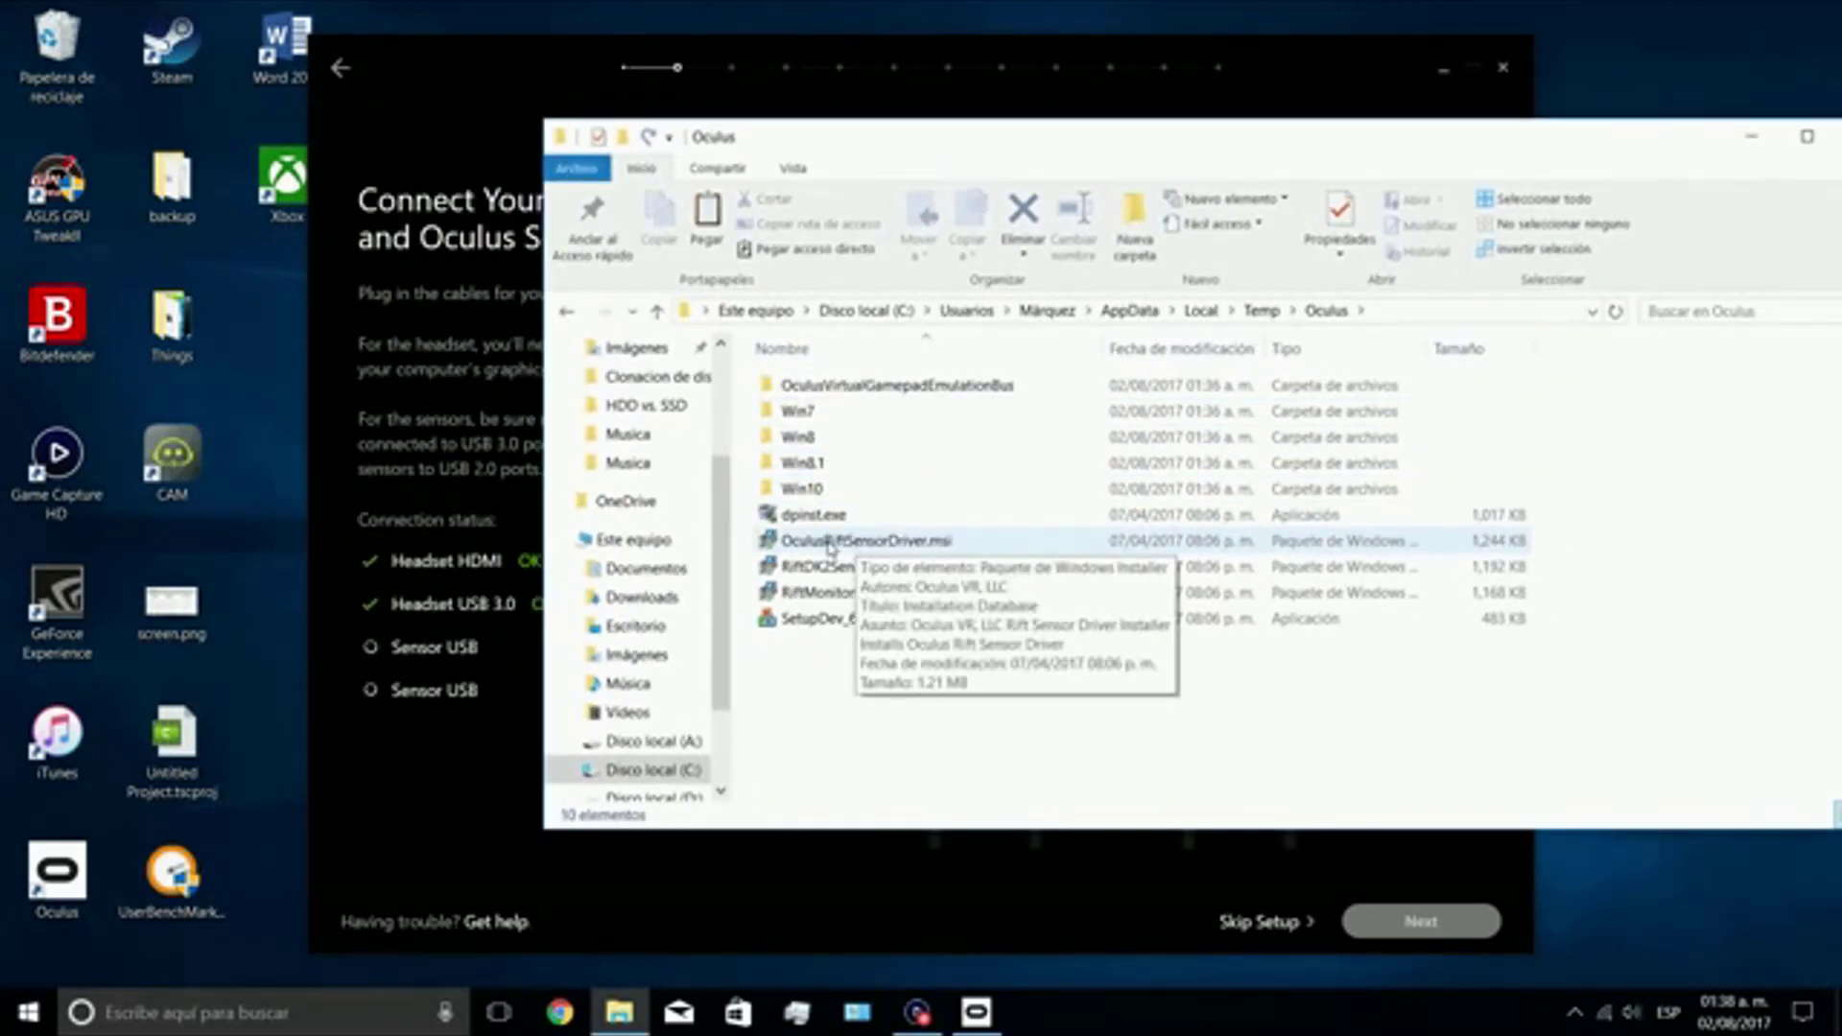
- Run OculusRiftSensorDriver.msi and approve the User Account Control prompt with Sí
{"action": "double_click", "coordinate": [868, 540]}
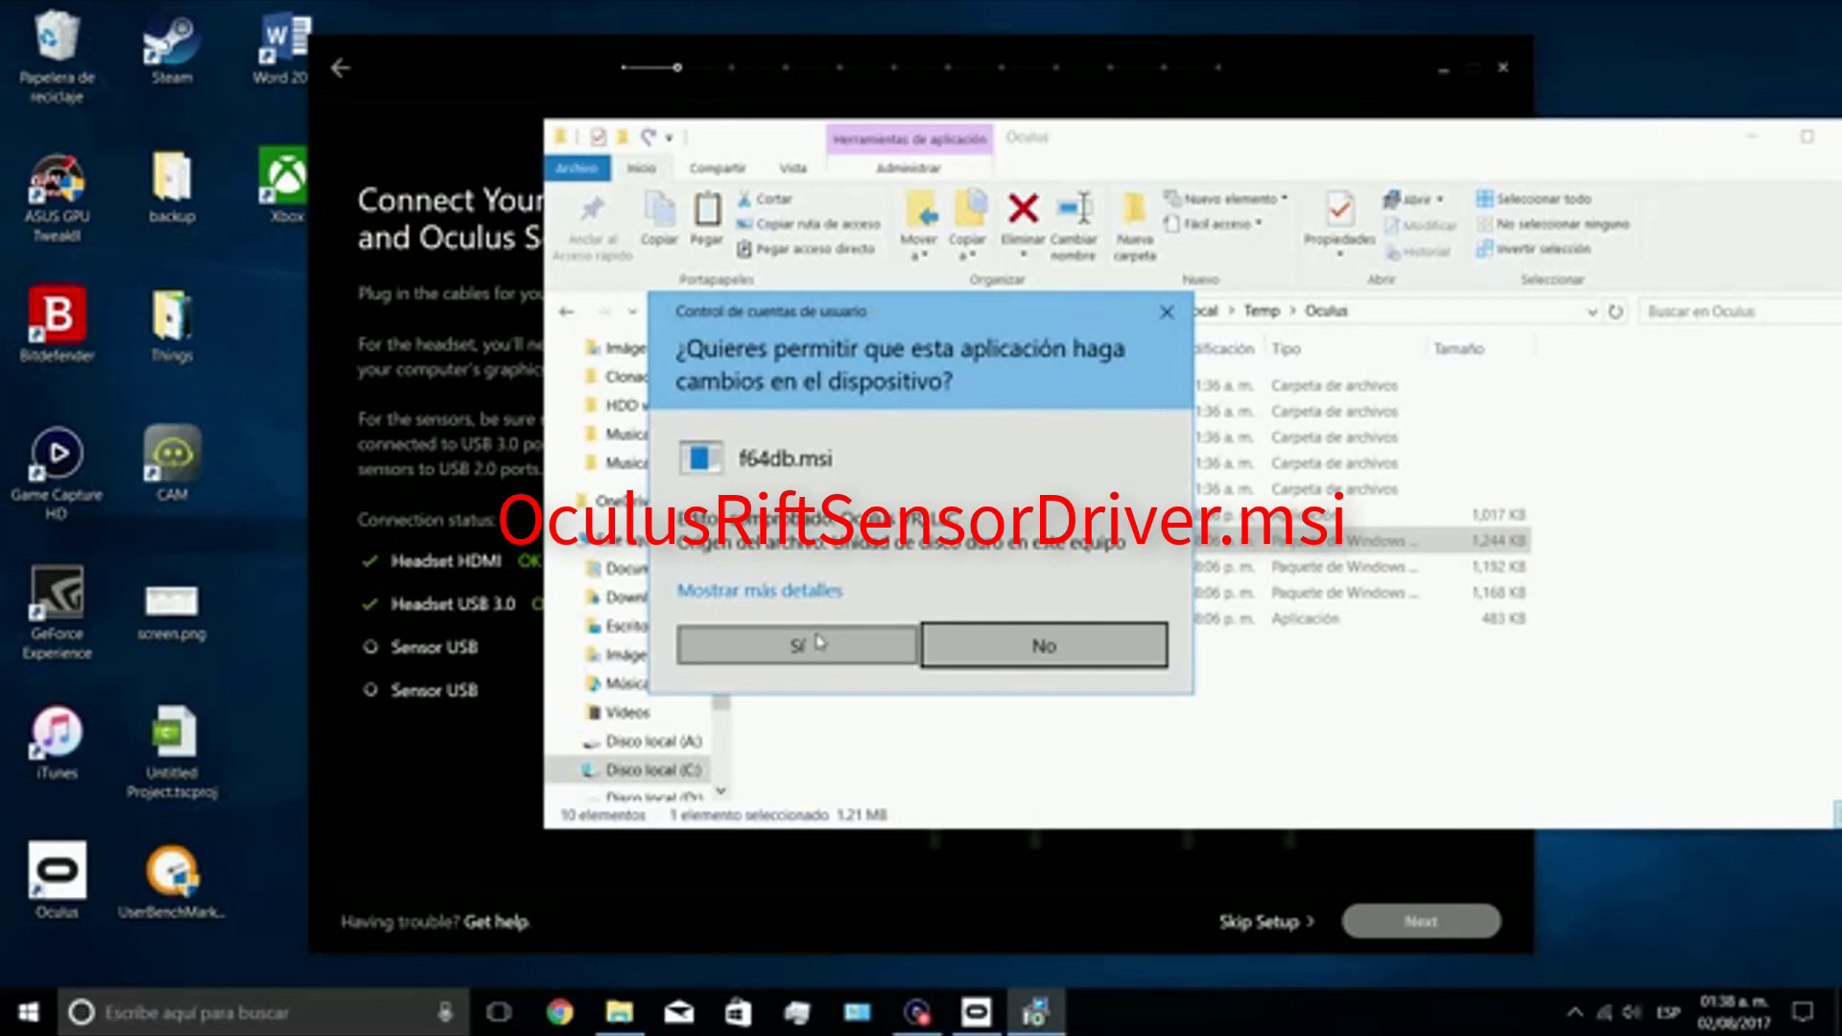
{"action": "left_click", "coordinate": [795, 645]}
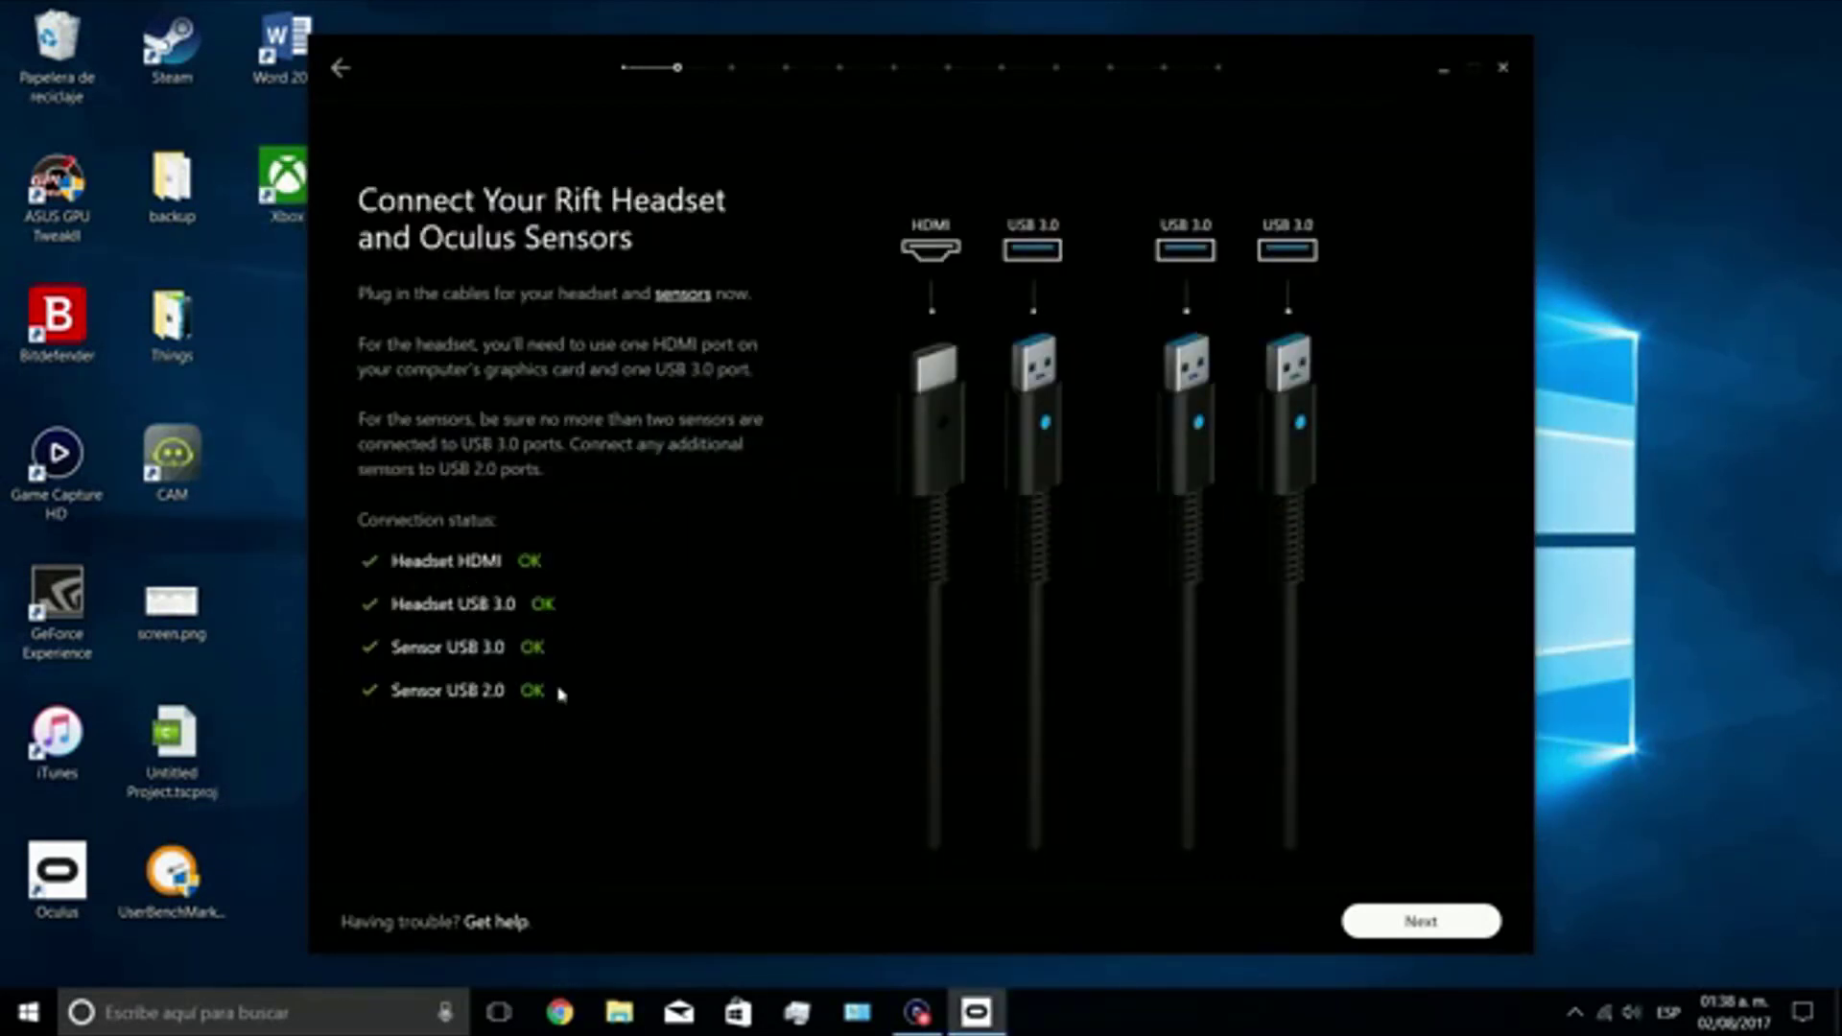
{"action": "mouse_move", "coordinate": [1413, 864]}
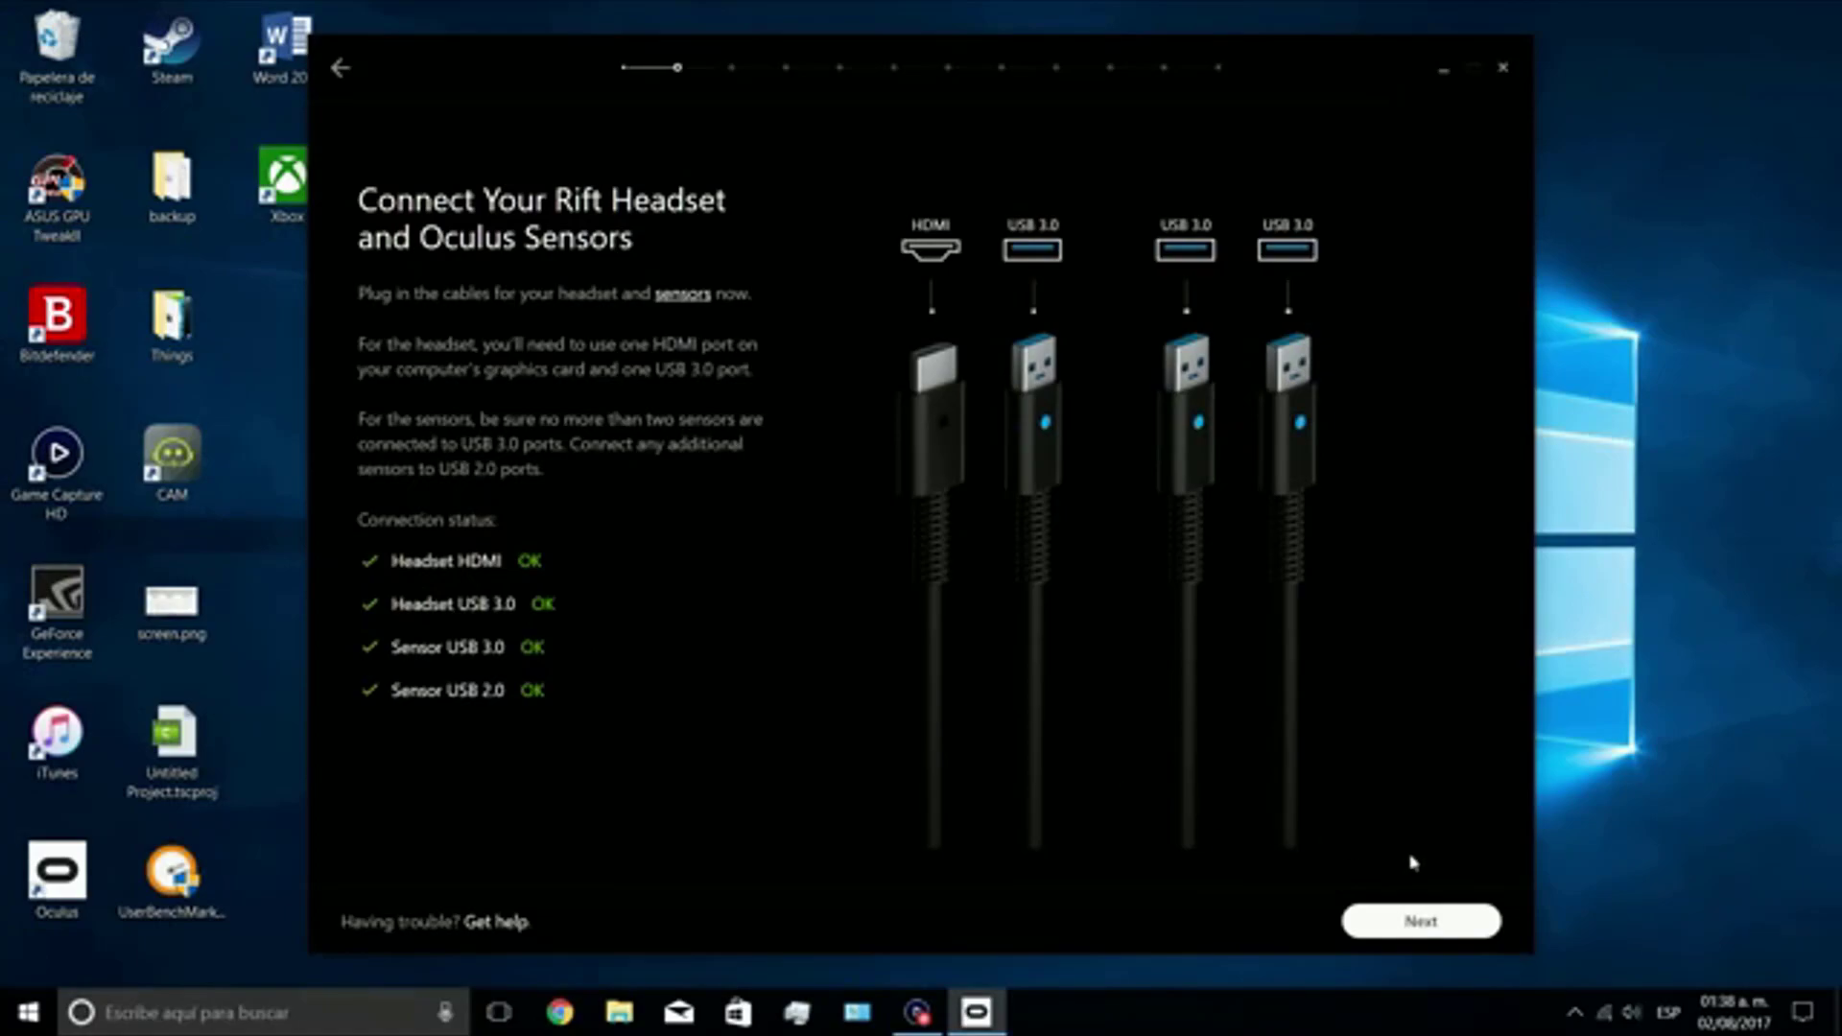